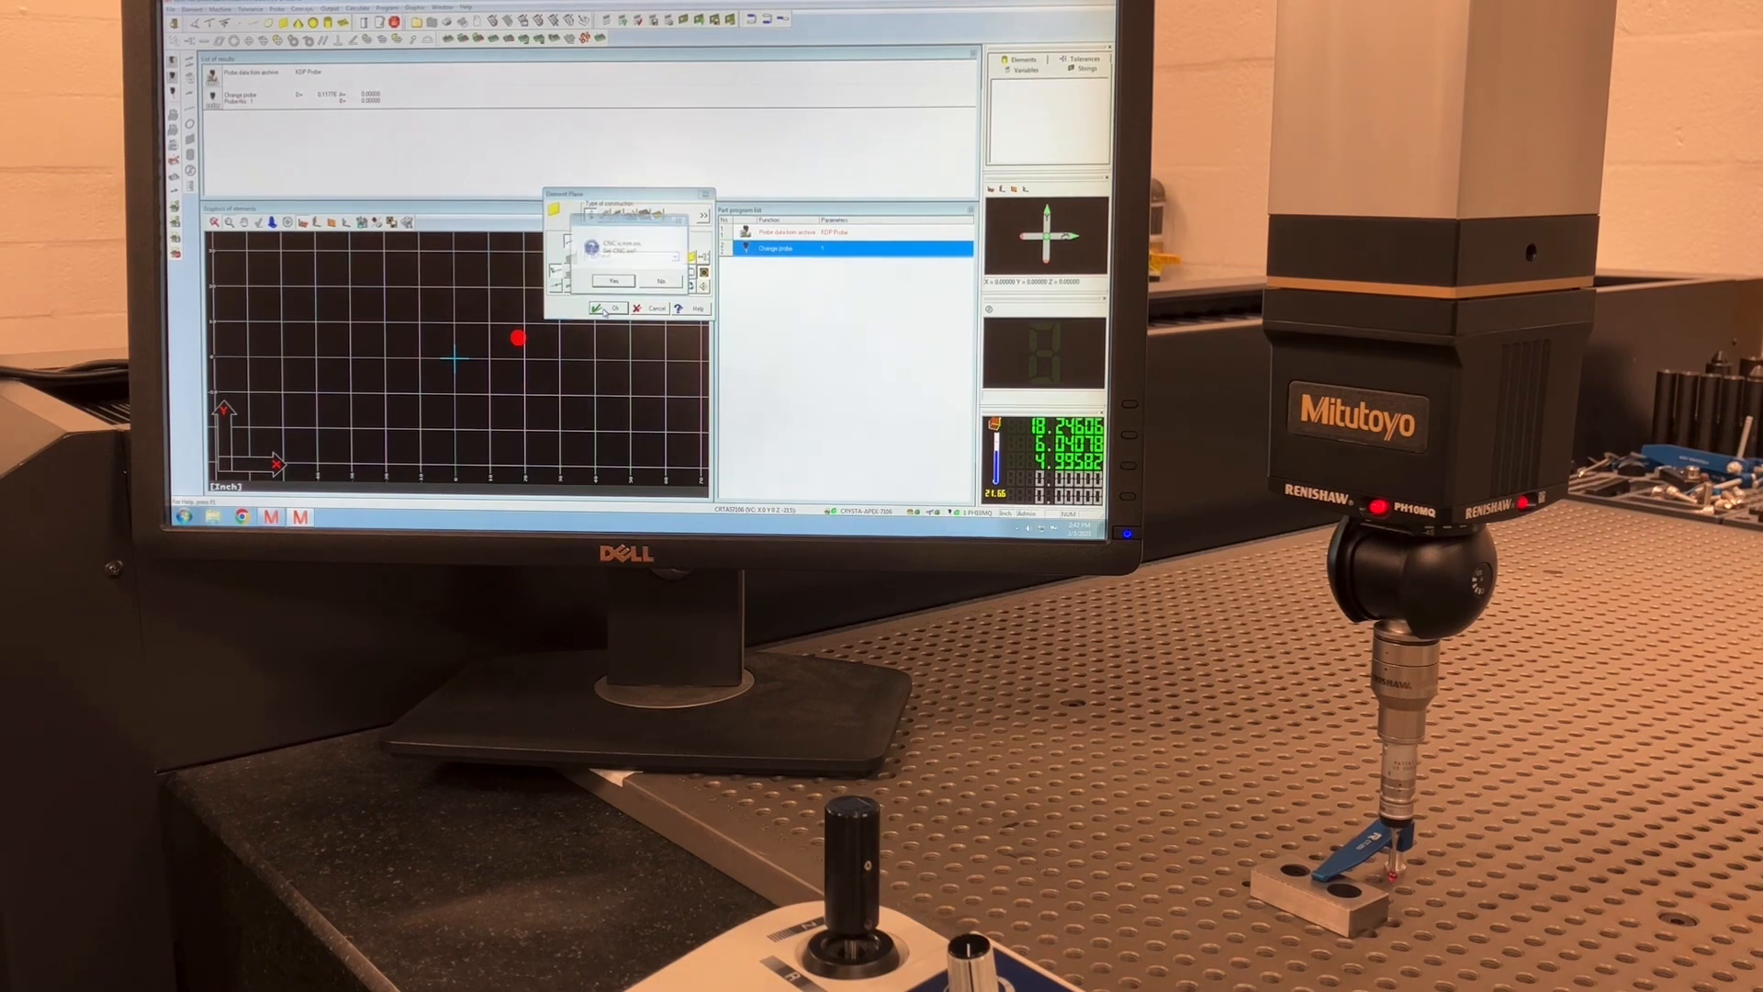
Answer Yes to the startup prompt so the probe loads for measuring the top plane
{"action": "left_click", "coordinate": [602, 307]}
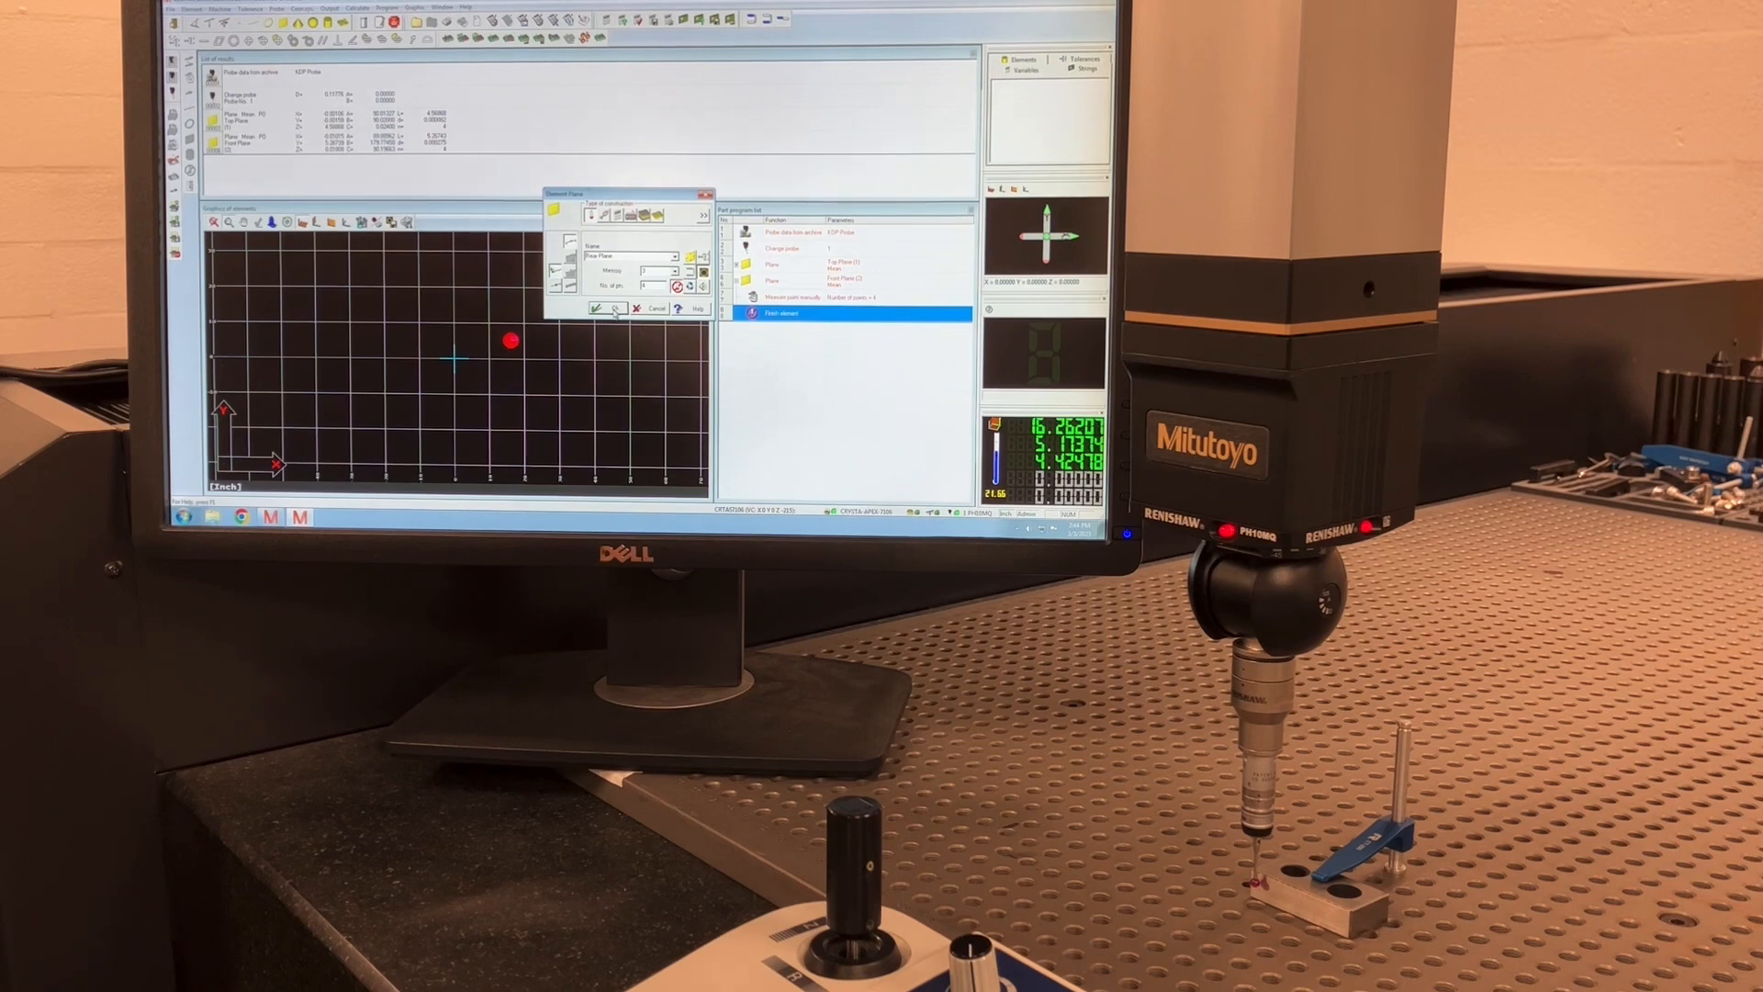
Confirm the Plane element settings for the Front Plane measurement
{"action": "left_click", "coordinate": [604, 308]}
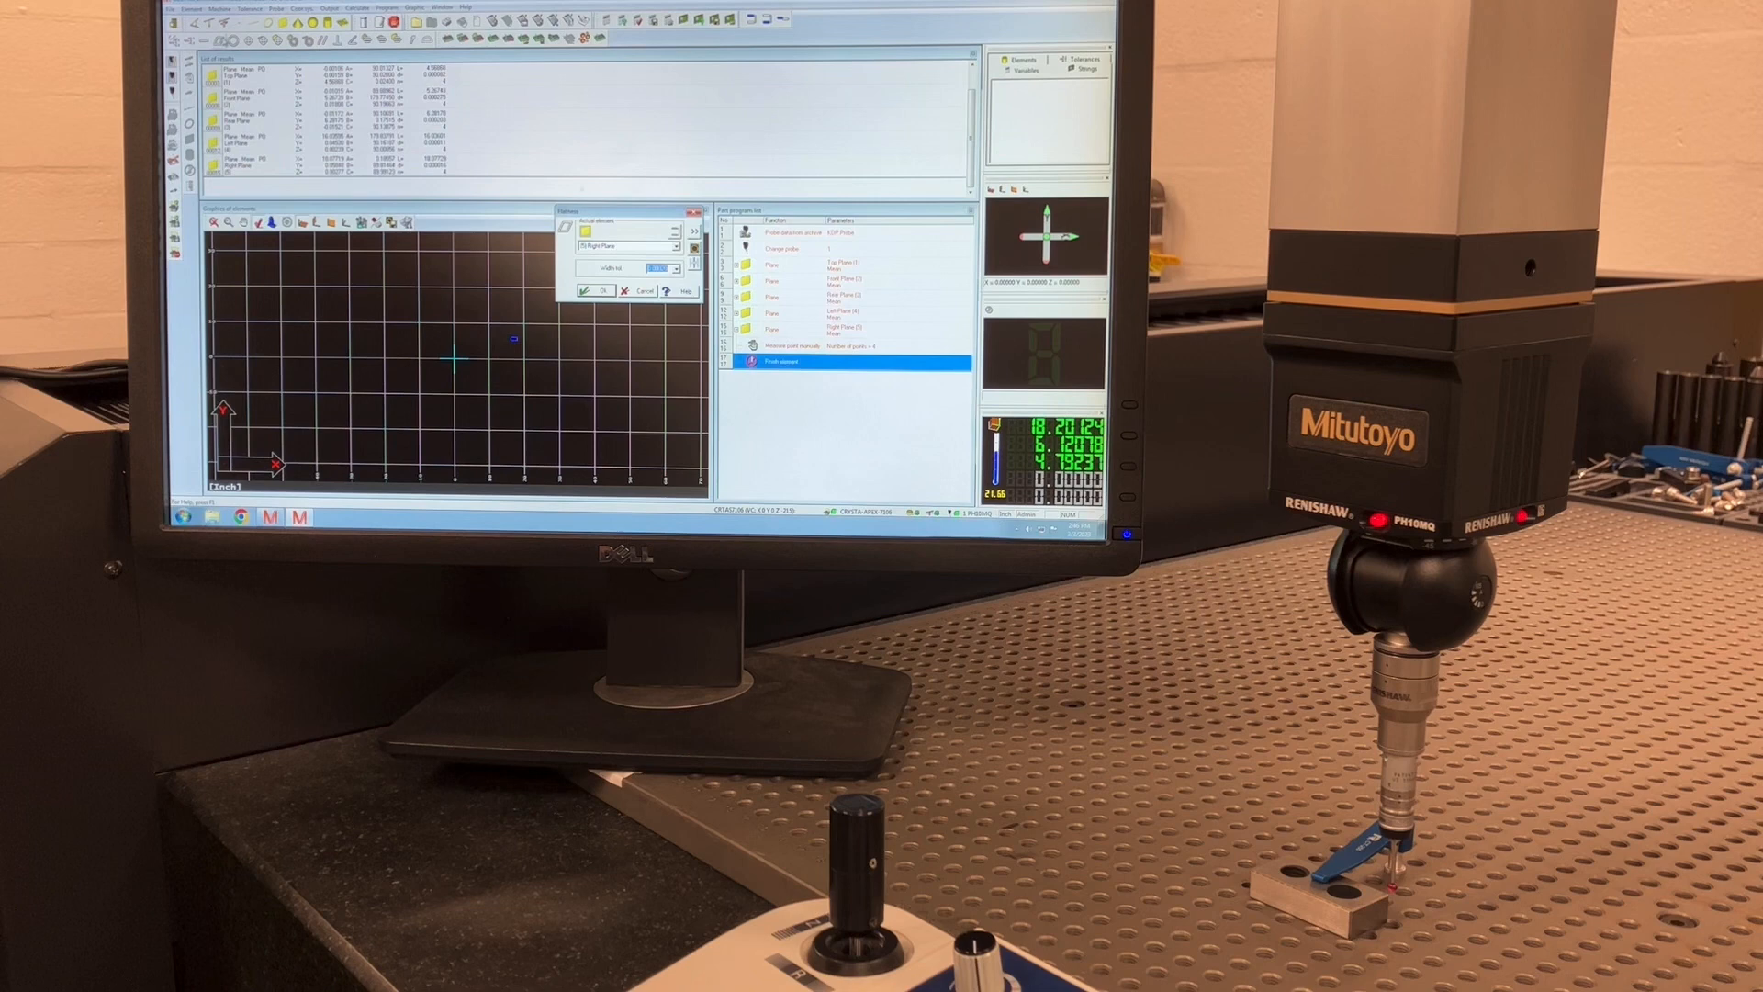
Confirm Top Plane as the element for the flatness tolerance
{"action": "left_click", "coordinate": [676, 246]}
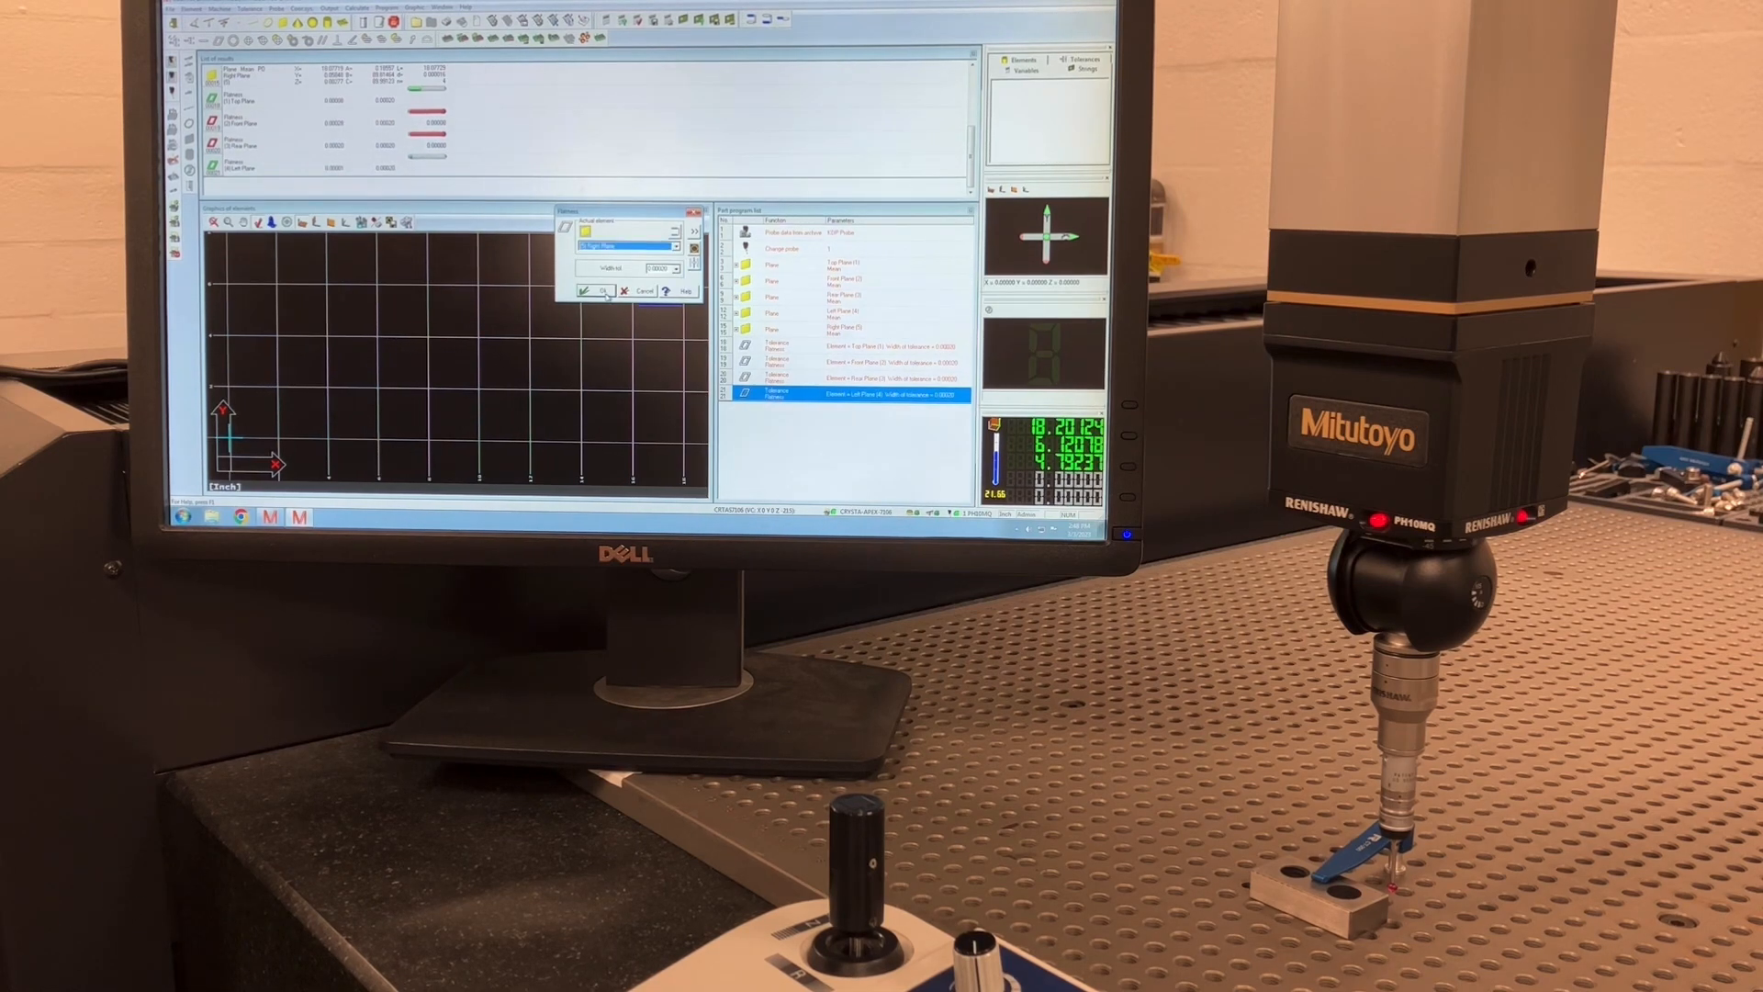
Confirm the orientation tolerance settings for the Left Plane with its reference element
{"action": "left_click", "coordinate": [593, 290]}
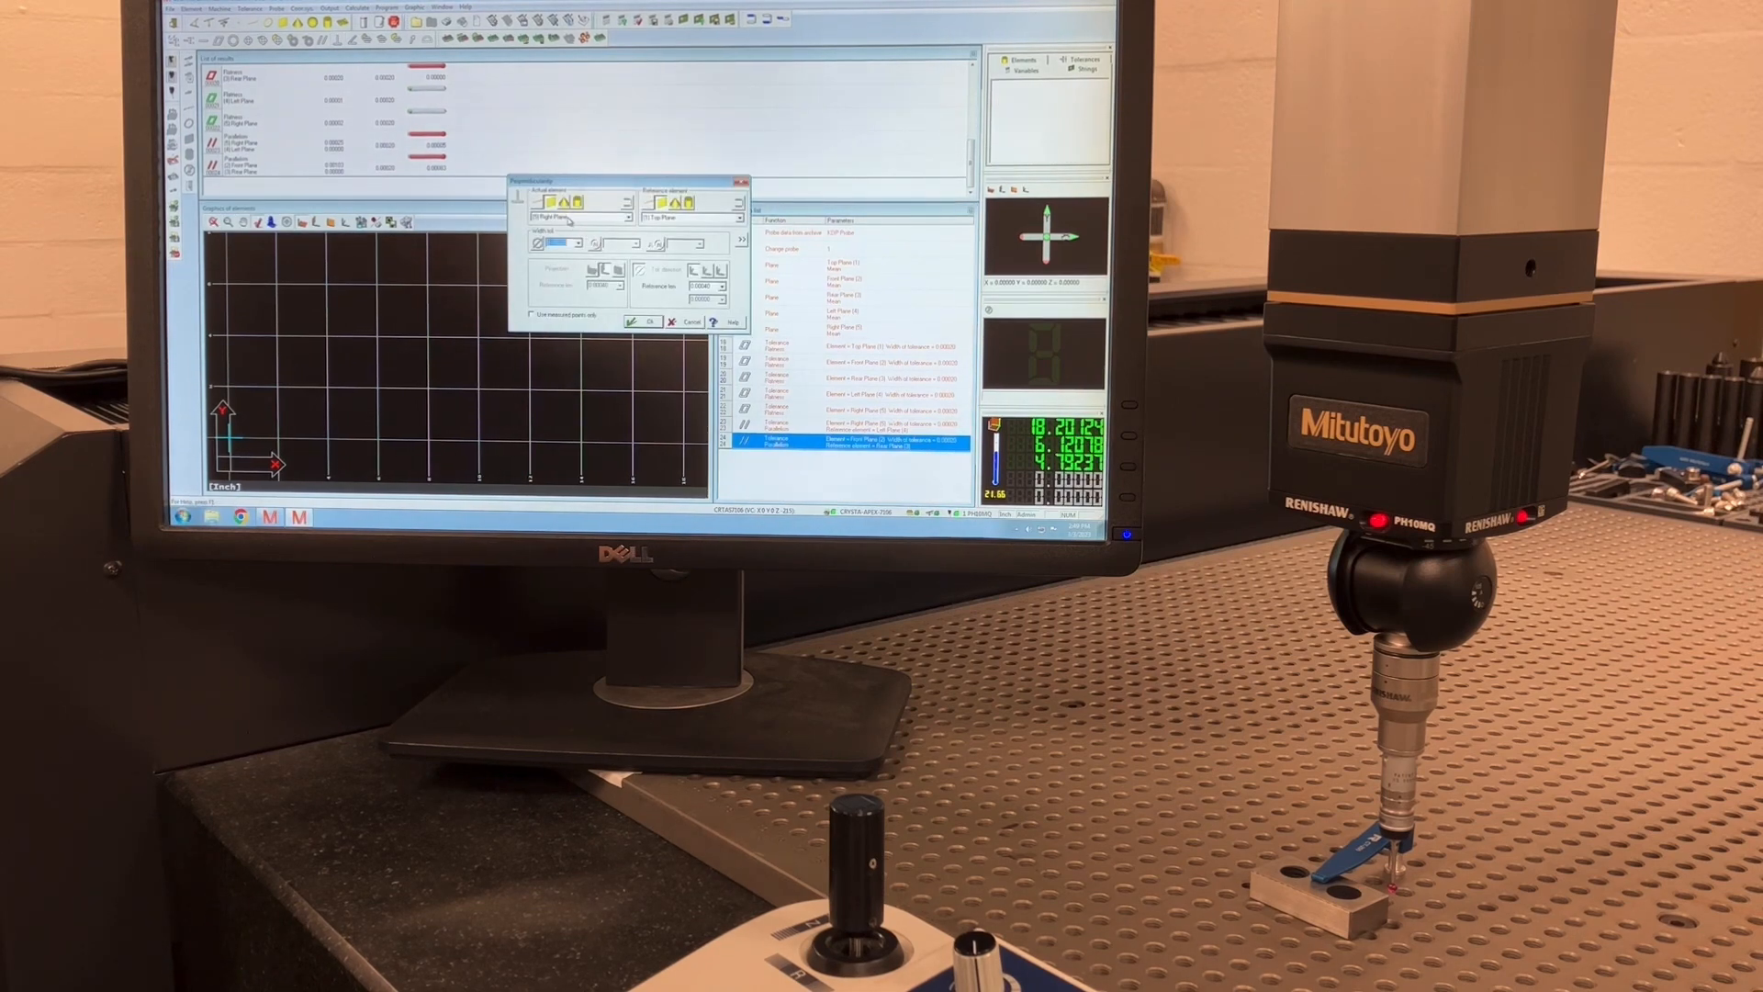
Keep the chosen element and reference planes and add the perpendicularity tolerance referenced to the front plane
{"action": "left_click", "coordinate": [626, 217]}
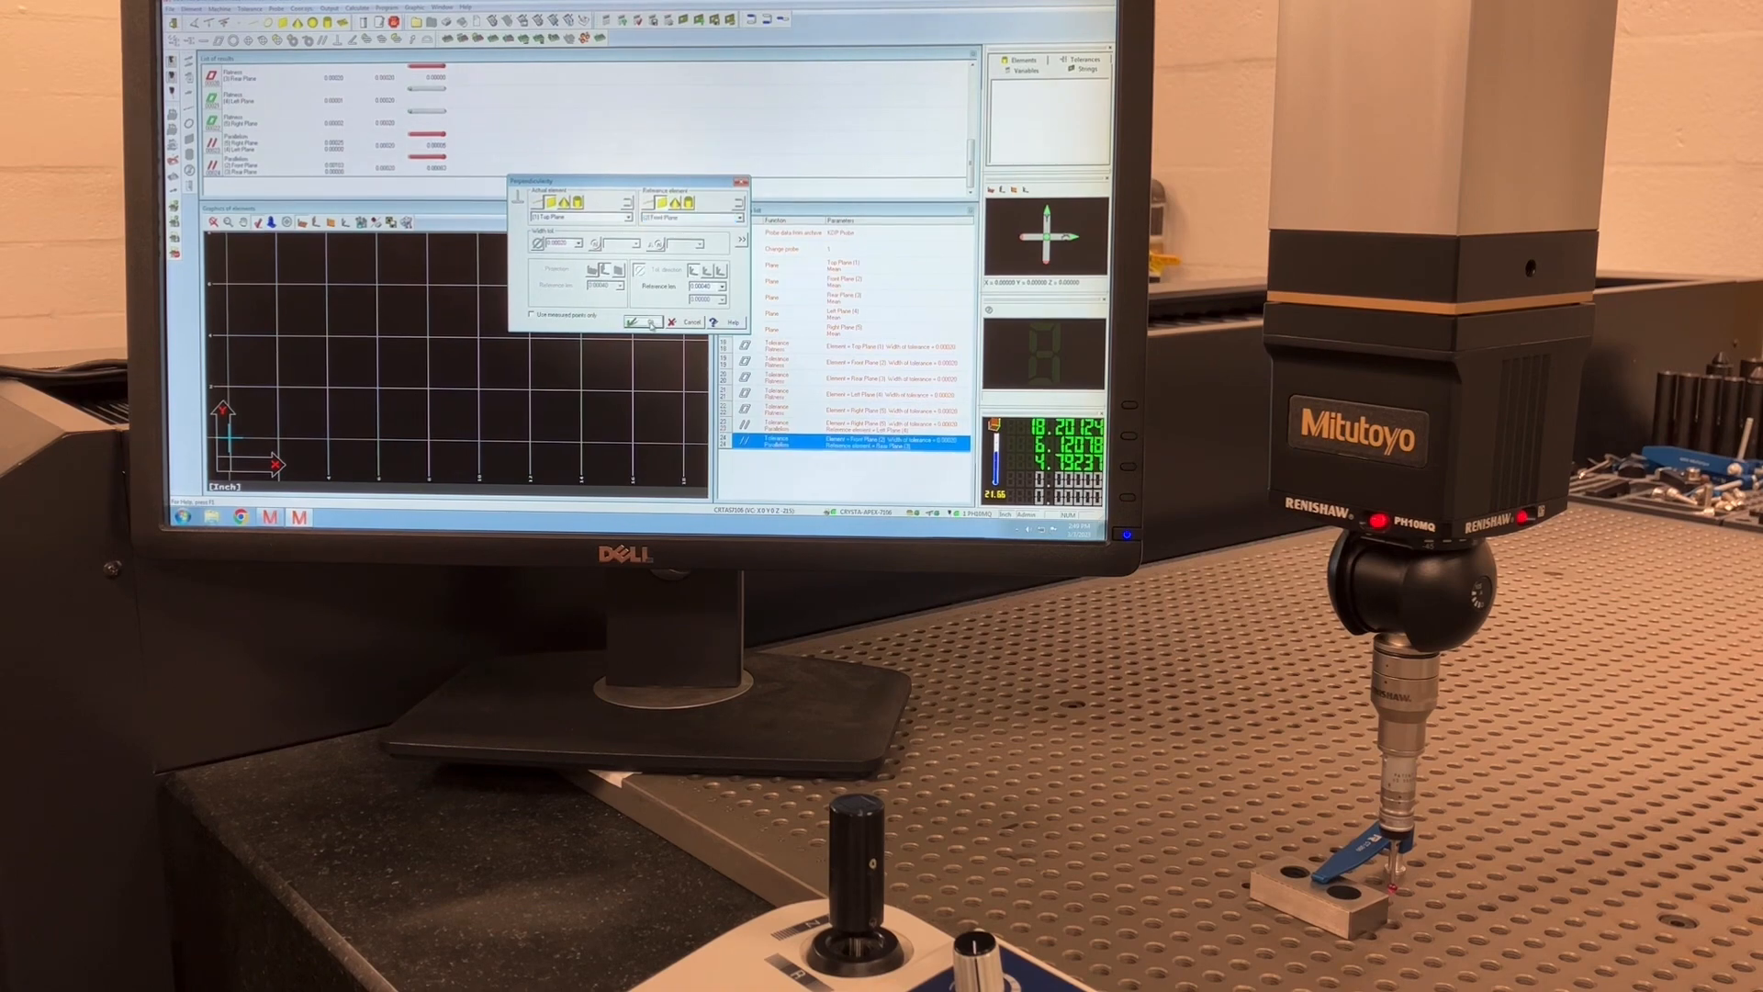
{"action": "left_click", "coordinate": [636, 321]}
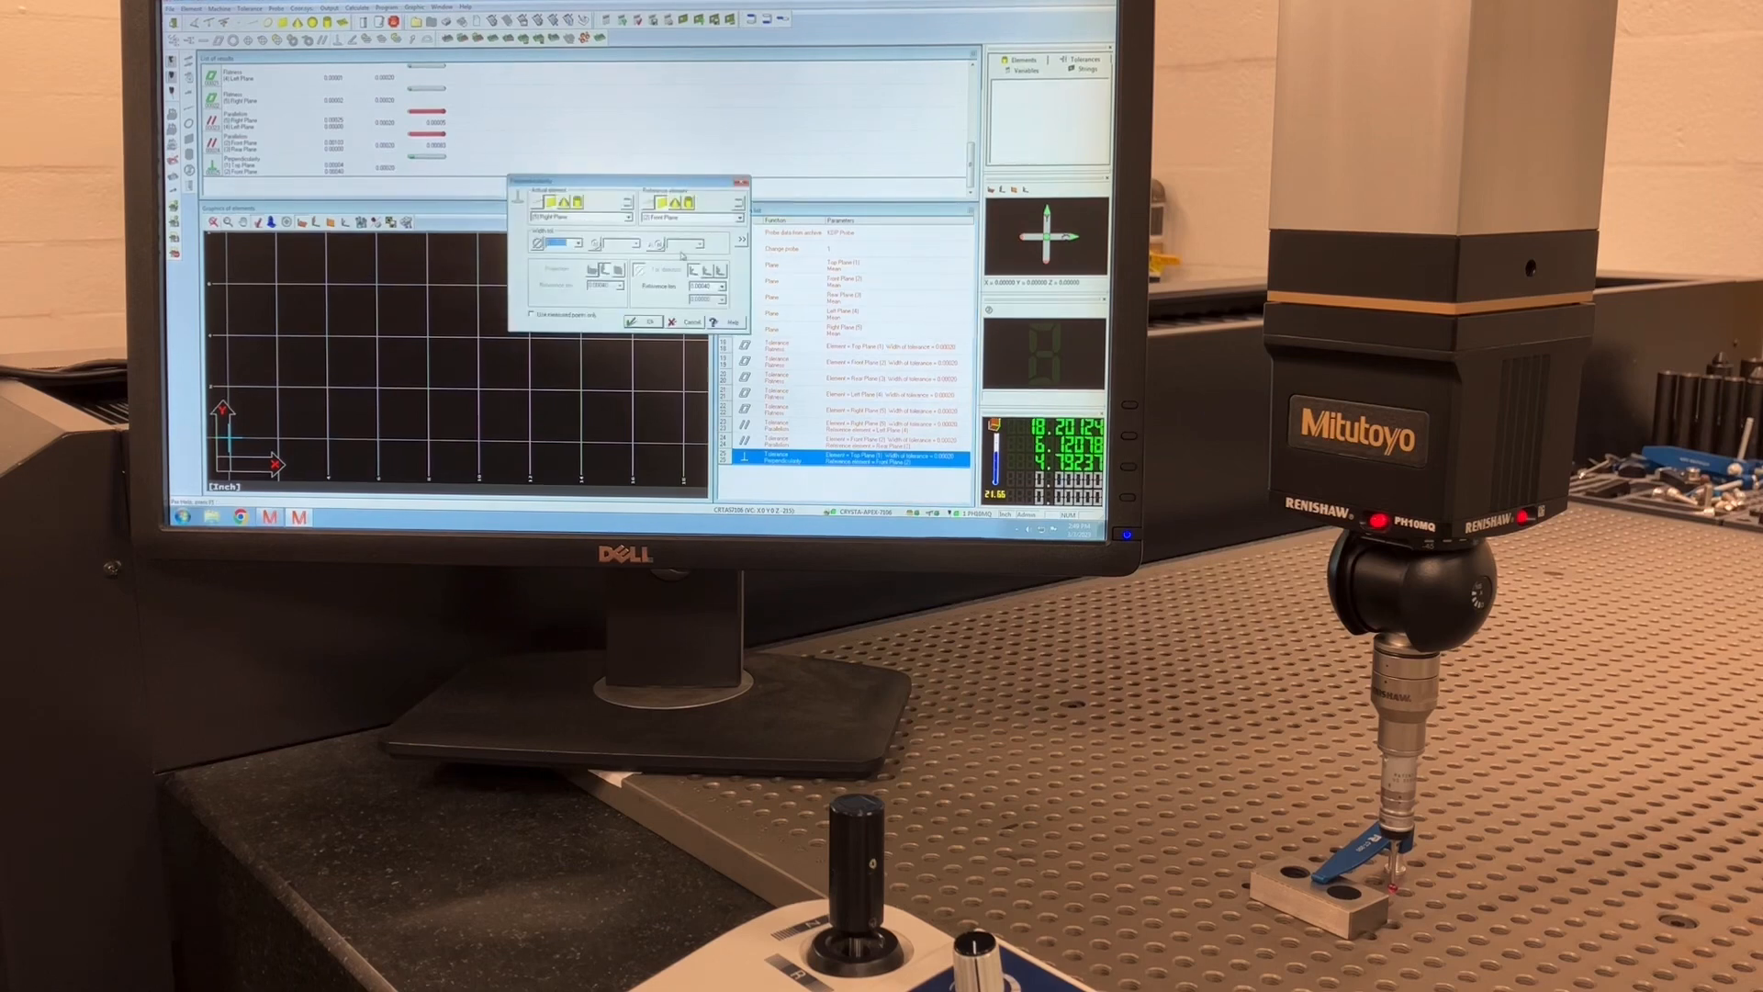
Add a perpendicularity tolerance on the top plane referenced to a side plane
{"action": "left_click", "coordinate": [618, 217]}
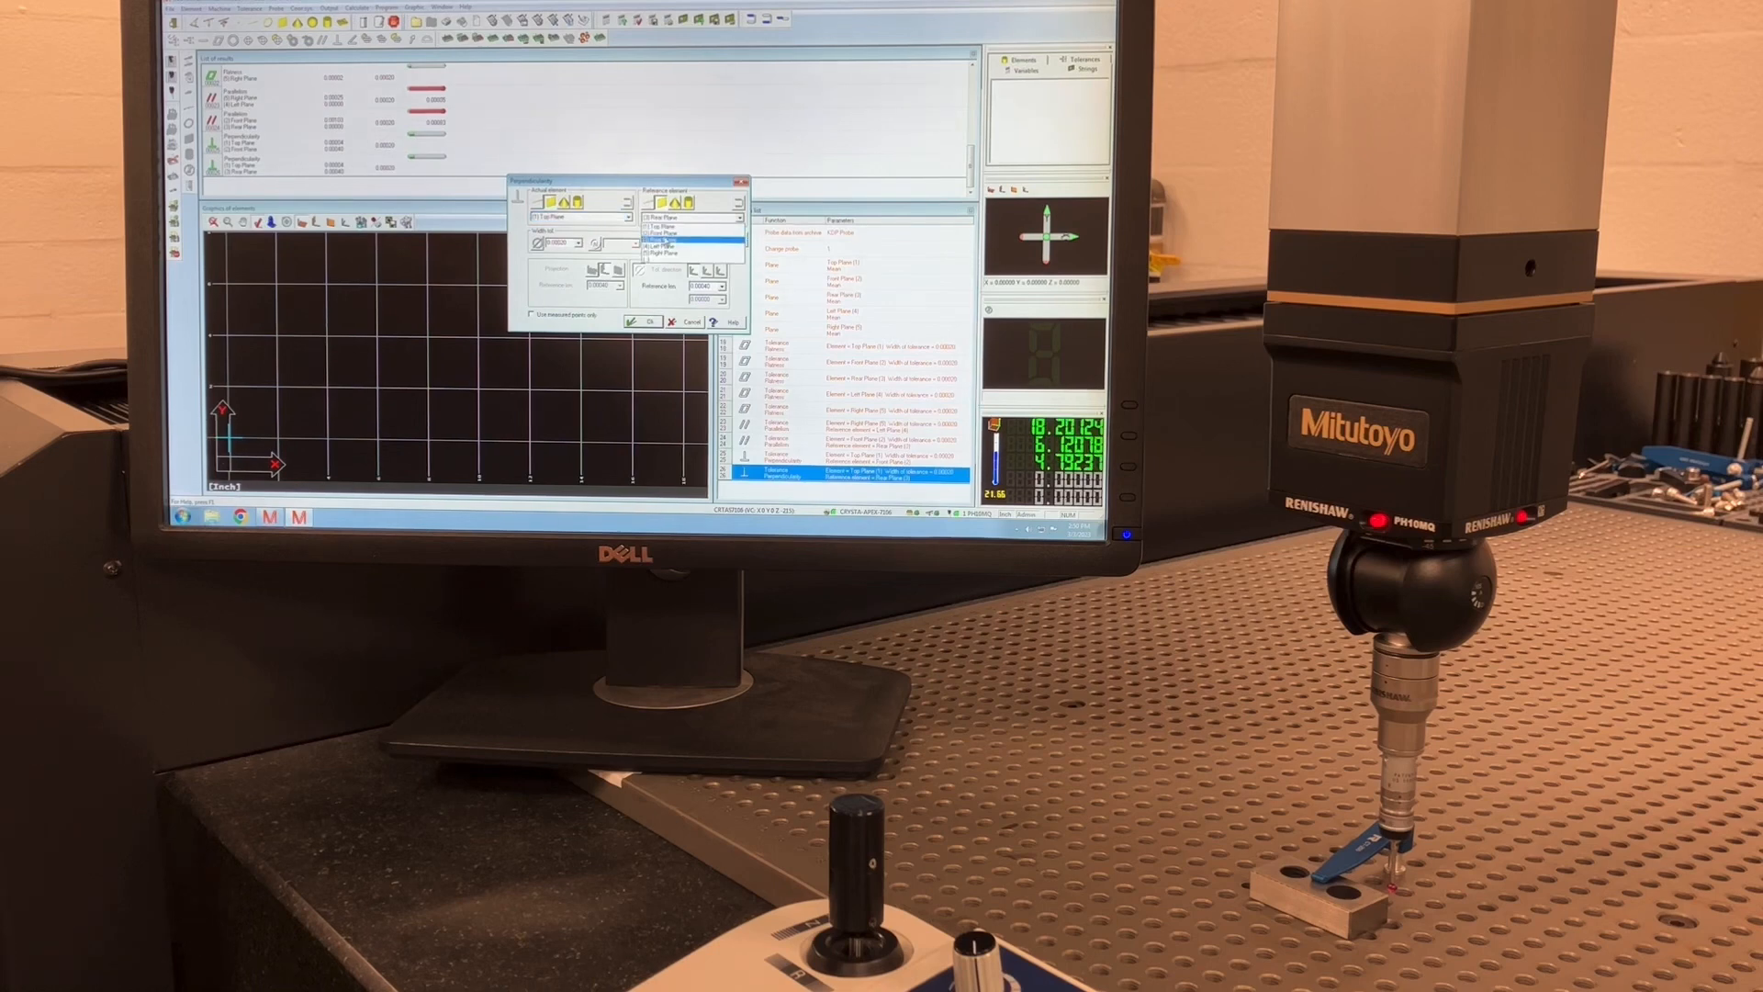
{"action": "left_click", "coordinate": [643, 321]}
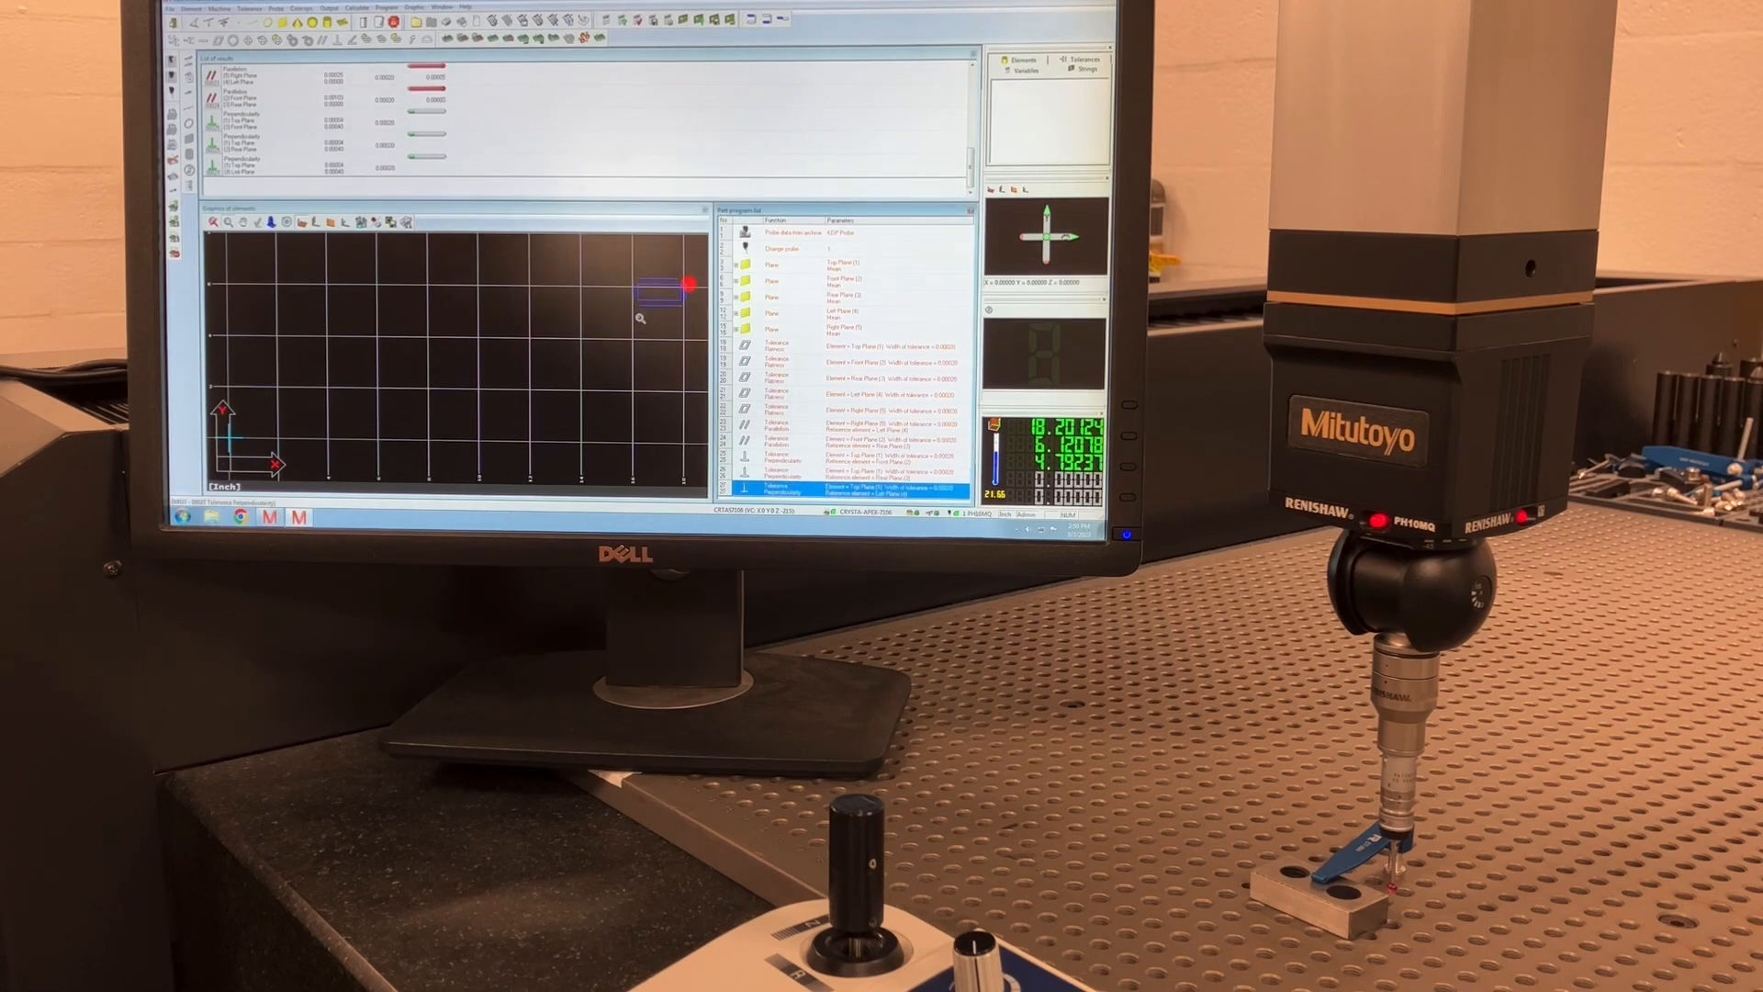